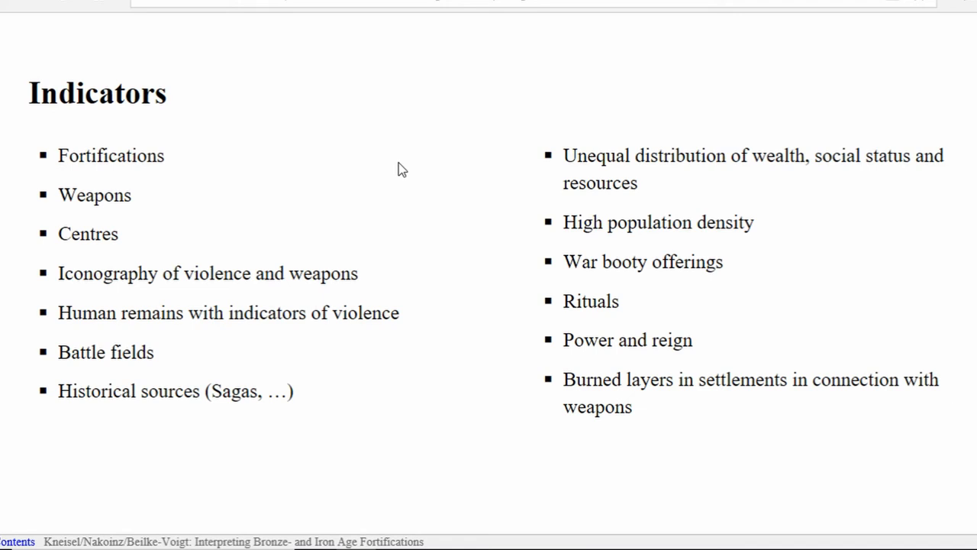
Advance from the Indicators slide to the Level 3 Escalation: Threat of violence slide.
key(right)
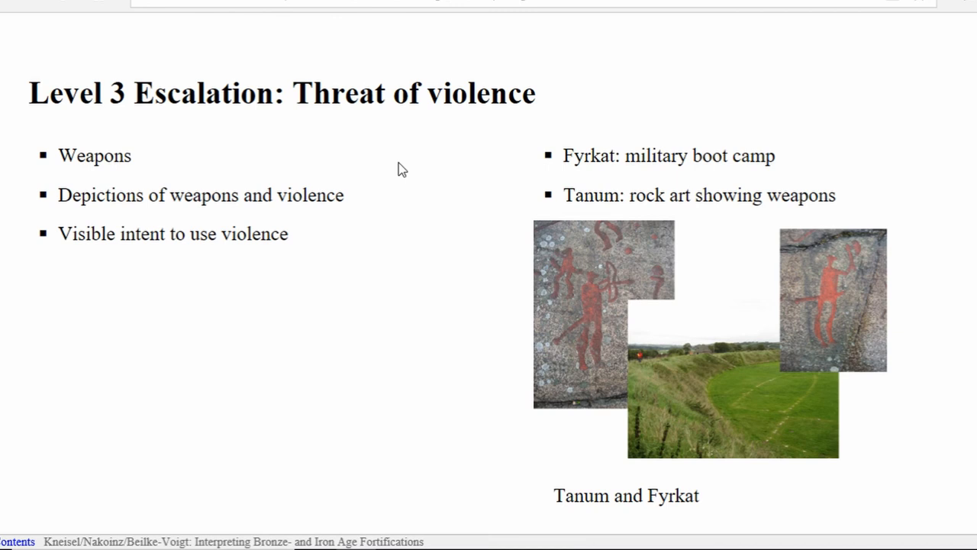
Move through Level 3 De-Escalation: Negotiation onto the Level 4 Escalation: Actual violence slide.
key(Right)
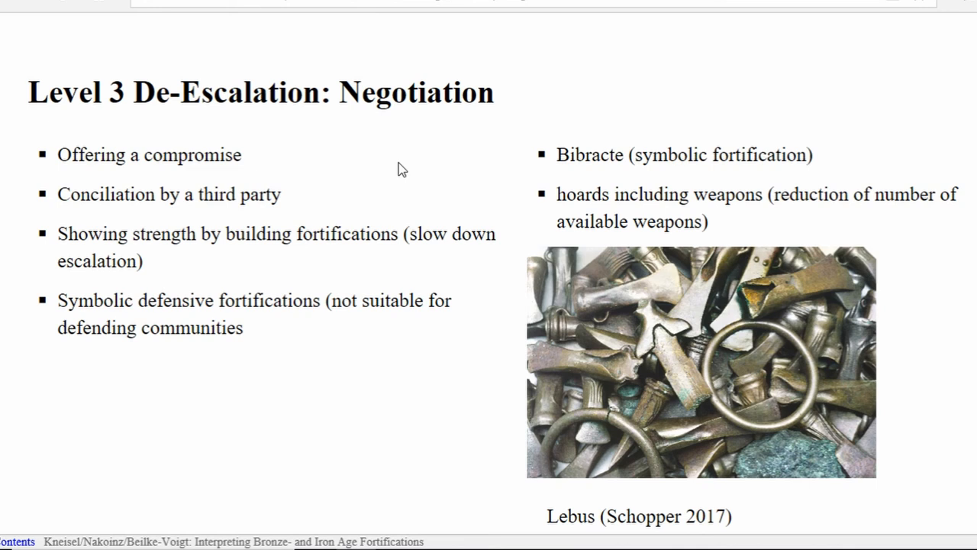
key(right)
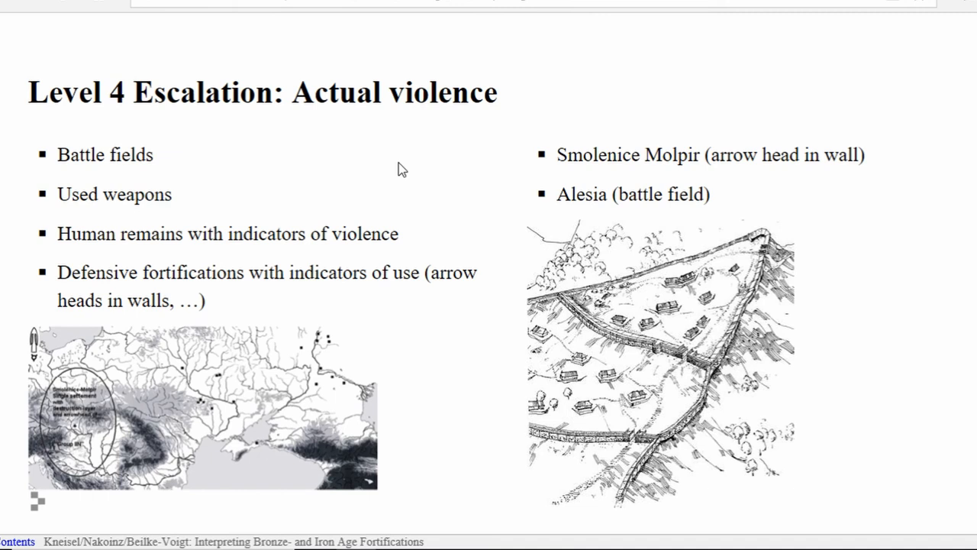
Continue through Level 5 Escalation: Capitulate to the Summing up slide with three concluding points.
key(Right)
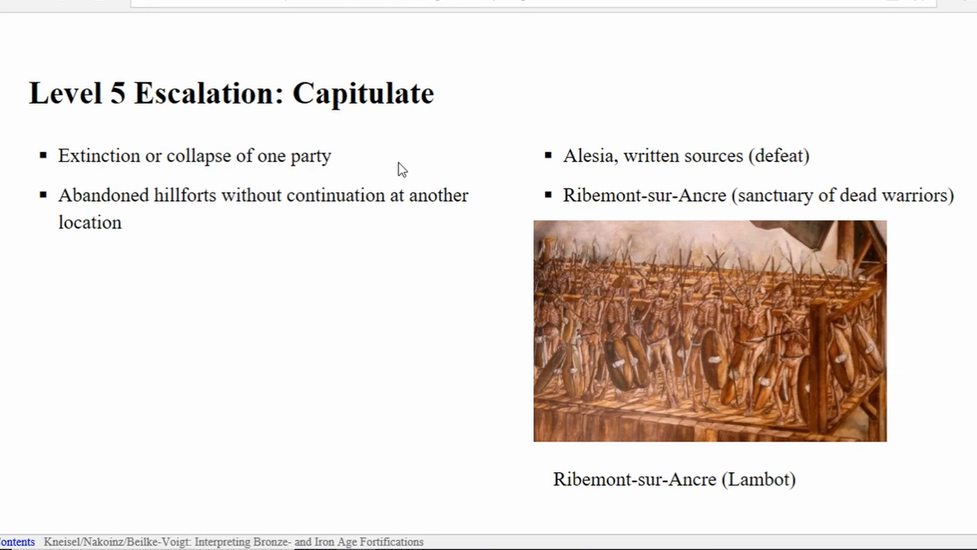
key(Right)
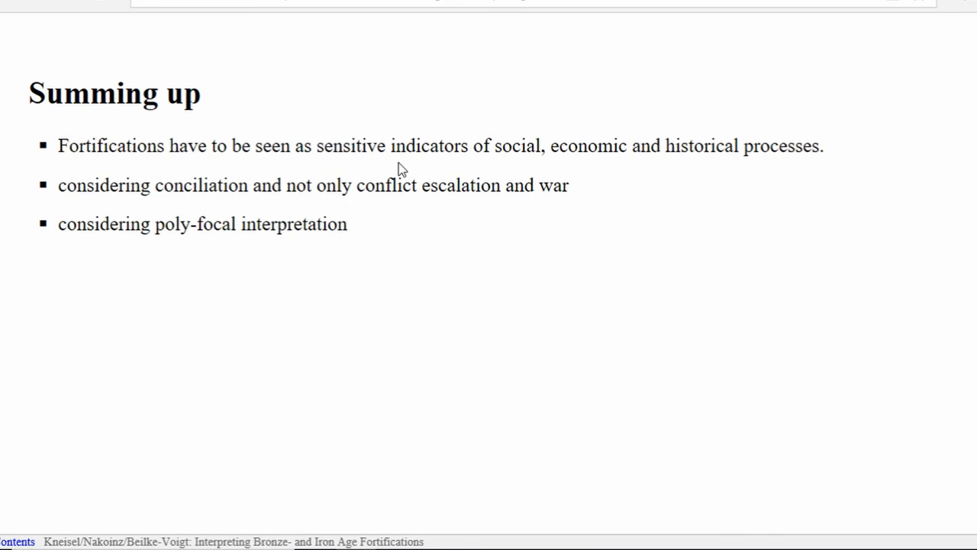